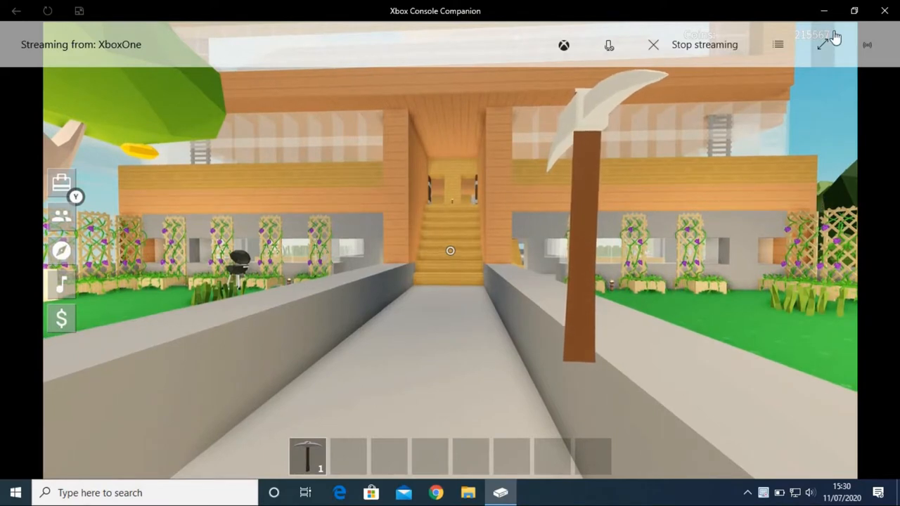
Expand the game stream to full screen before walking to the pillared hall.
{"action": "left_click", "coordinate": [832, 44]}
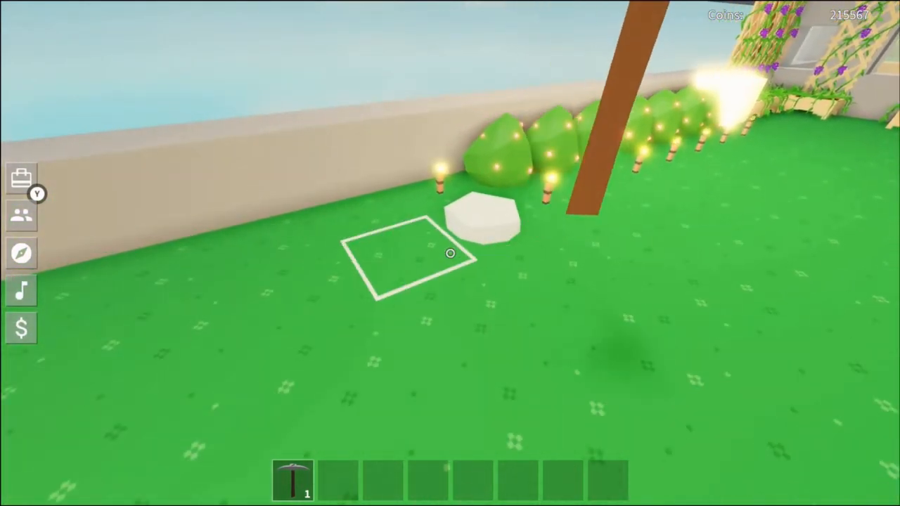
{"action": "mouse_move", "coordinate": [450, 253]}
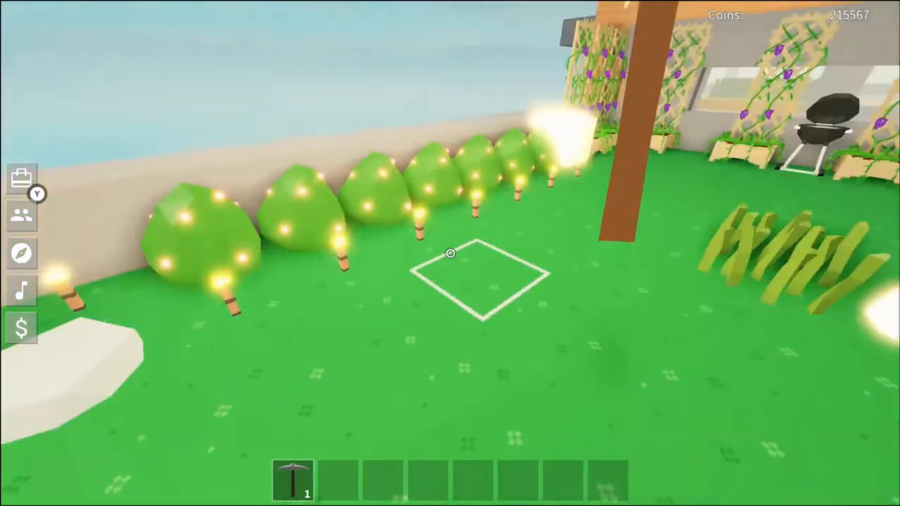
{"action": "mouse_move", "coordinate": [450, 253]}
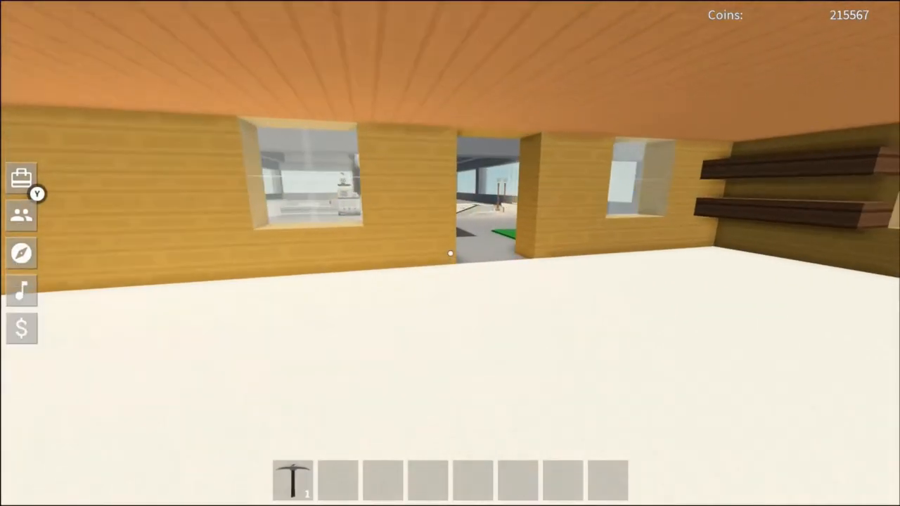
{"action": "mouse_move", "coordinate": [449, 253]}
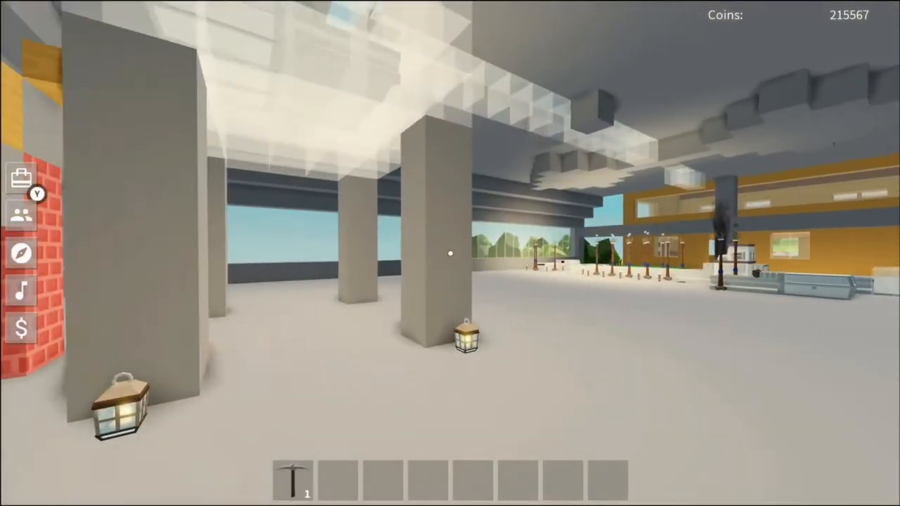
{"action": "mouse_move", "coordinate": [449, 253]}
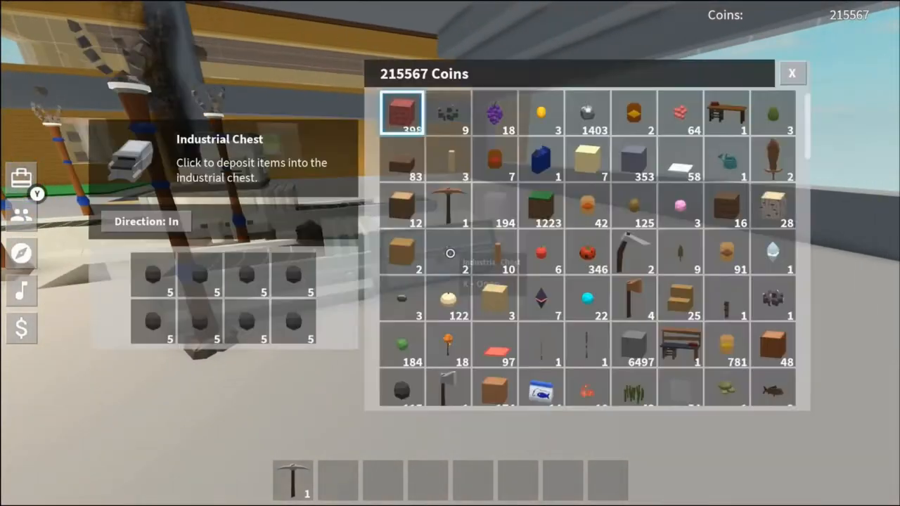
Collect coal from the iron totem and view the Industrial Chest deposit window at 215567 coins.
{"action": "left_click", "coordinate": [153, 274]}
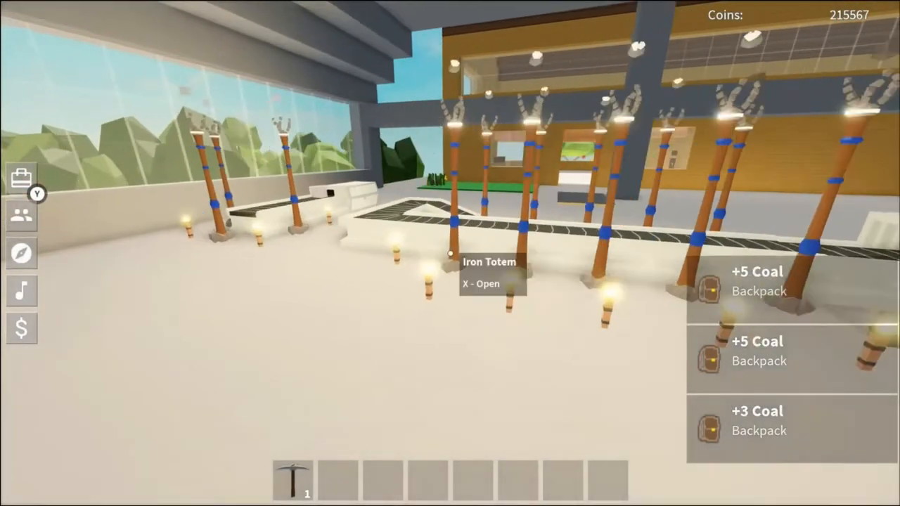
{"action": "key", "text": "x"}
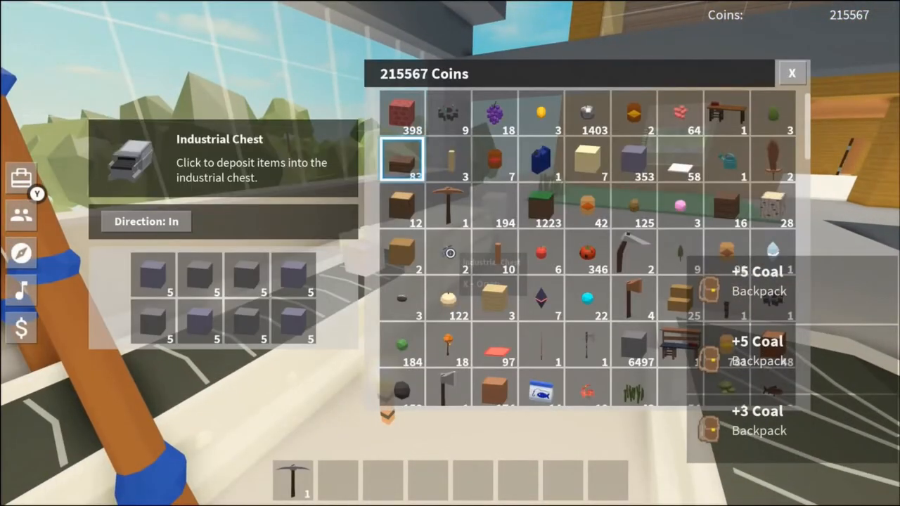
{"action": "left_click", "coordinate": [152, 274]}
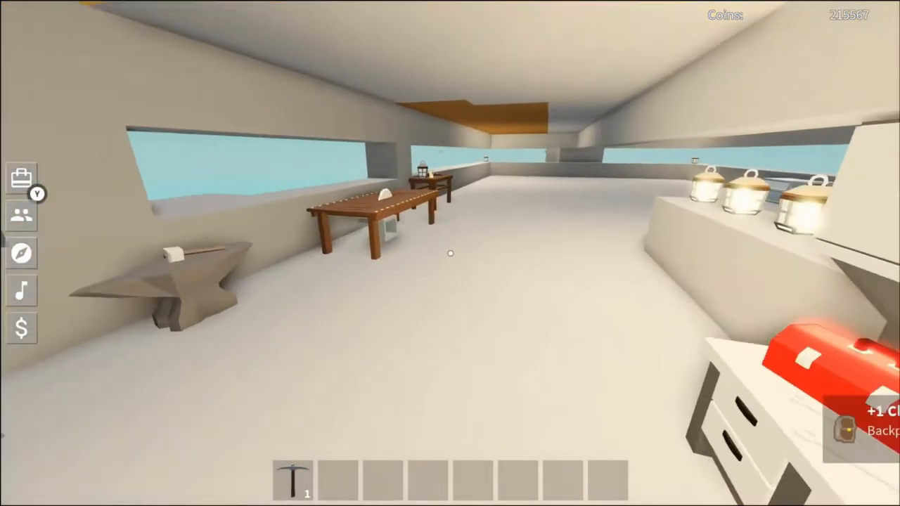
{"action": "mouse_move", "coordinate": [450, 253]}
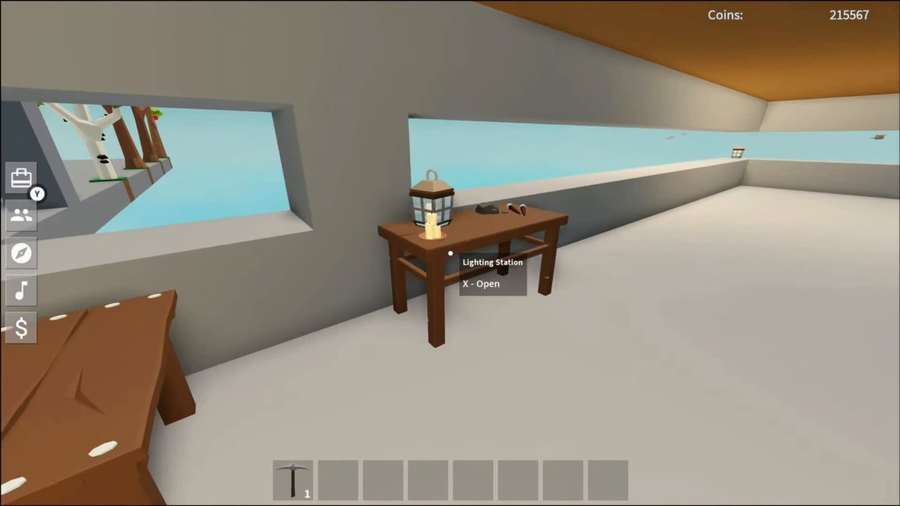
Review the Lighting Station's Candle, Lantern and Lamp Post recipes, then close the window.
{"action": "key", "text": "x"}
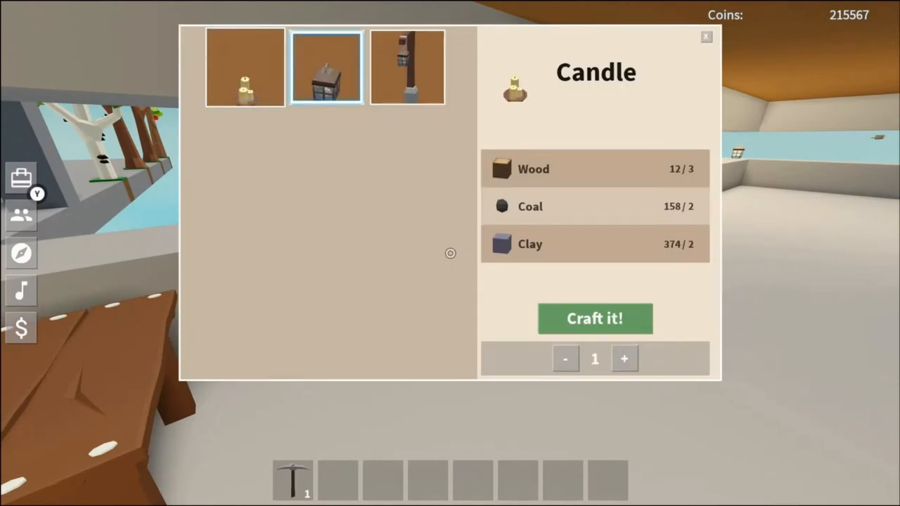
{"action": "left_click", "coordinate": [407, 66]}
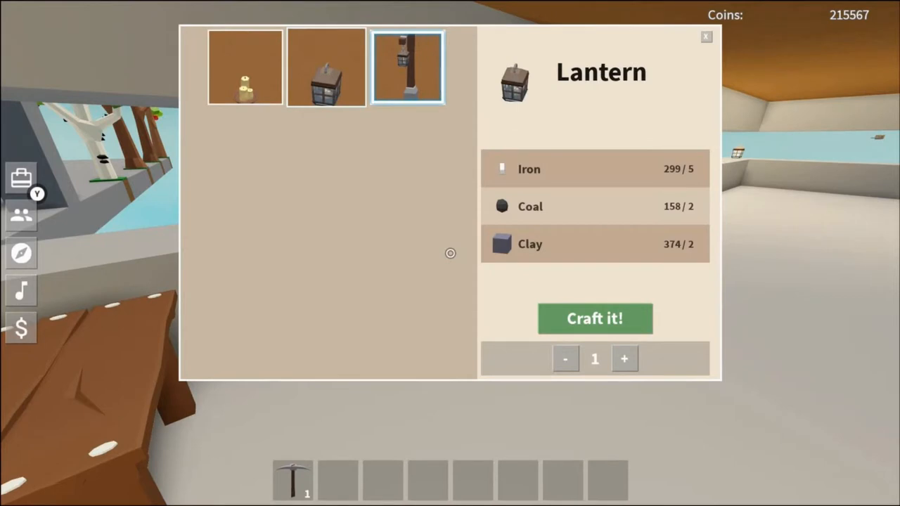
{"action": "left_click", "coordinate": [245, 66]}
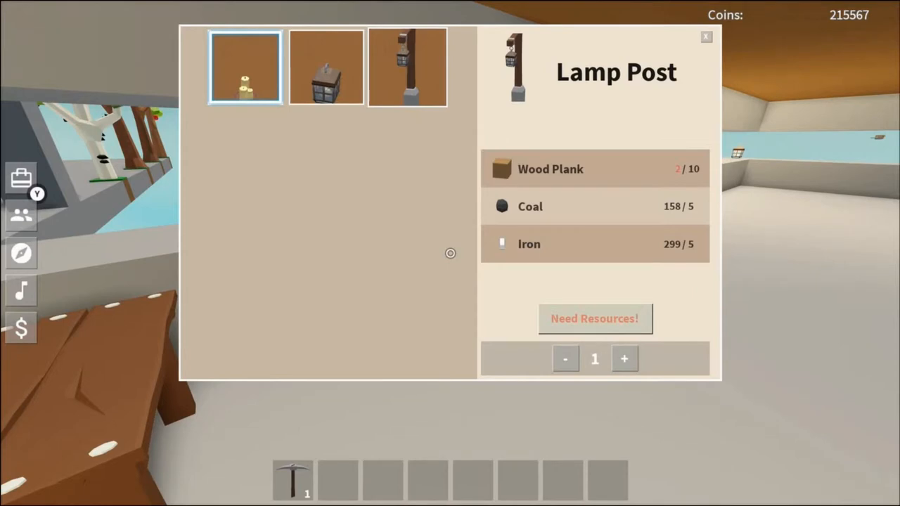
{"action": "left_click", "coordinate": [244, 68]}
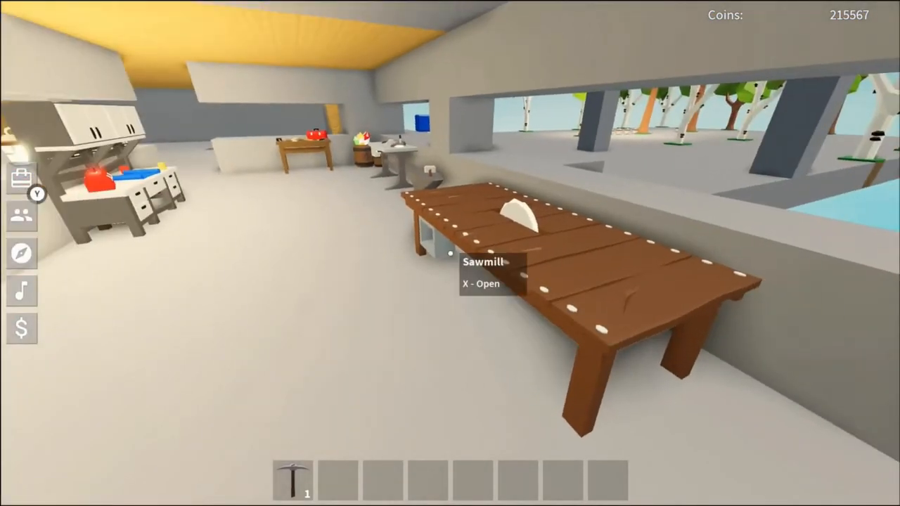
{"action": "mouse_move", "coordinate": [450, 253]}
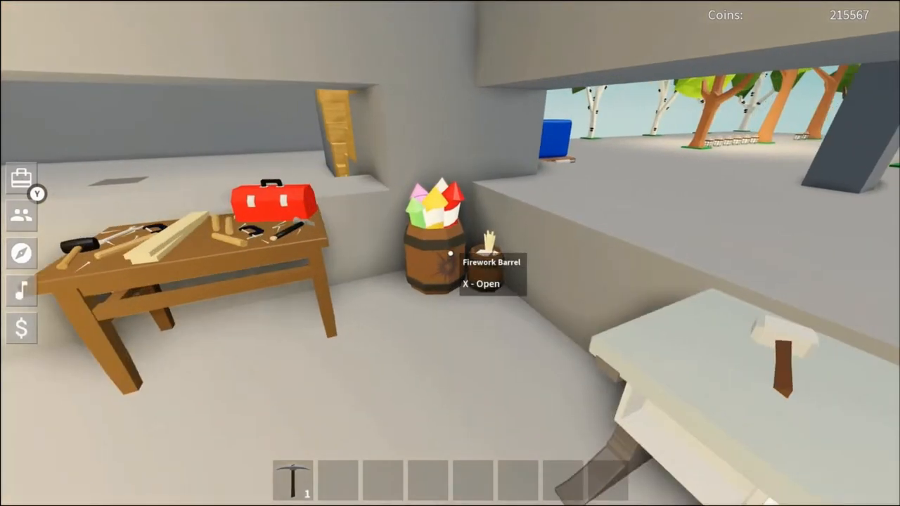
Browse the Firework Barrel recipes and craft a Small Firework.
{"action": "key", "text": "x"}
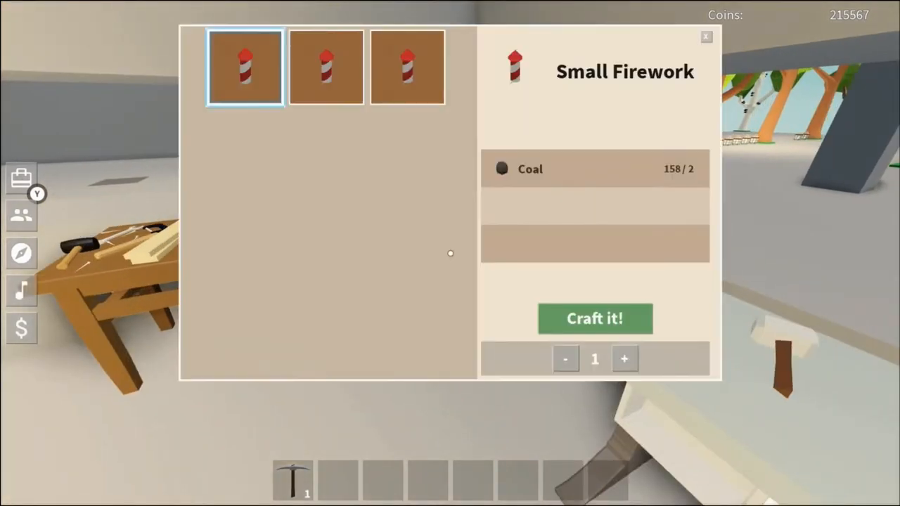
{"action": "left_click", "coordinate": [326, 67]}
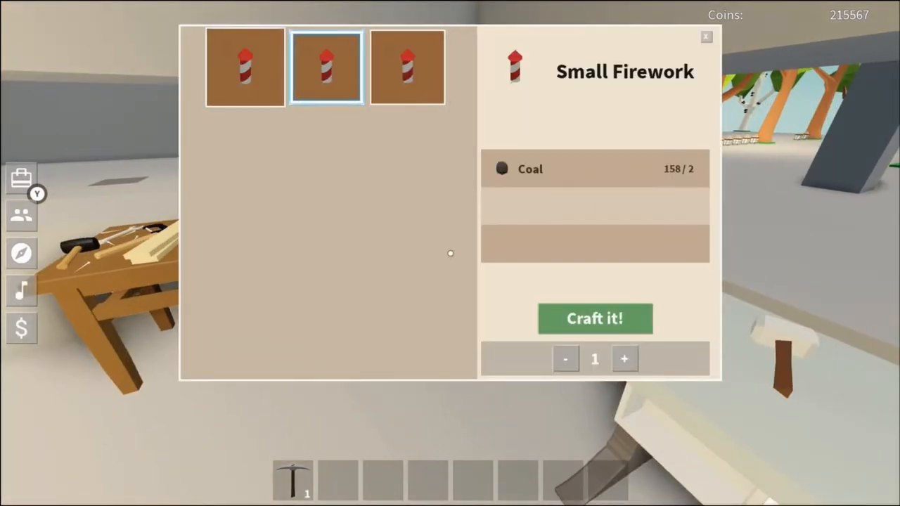
{"action": "left_click", "coordinate": [245, 68]}
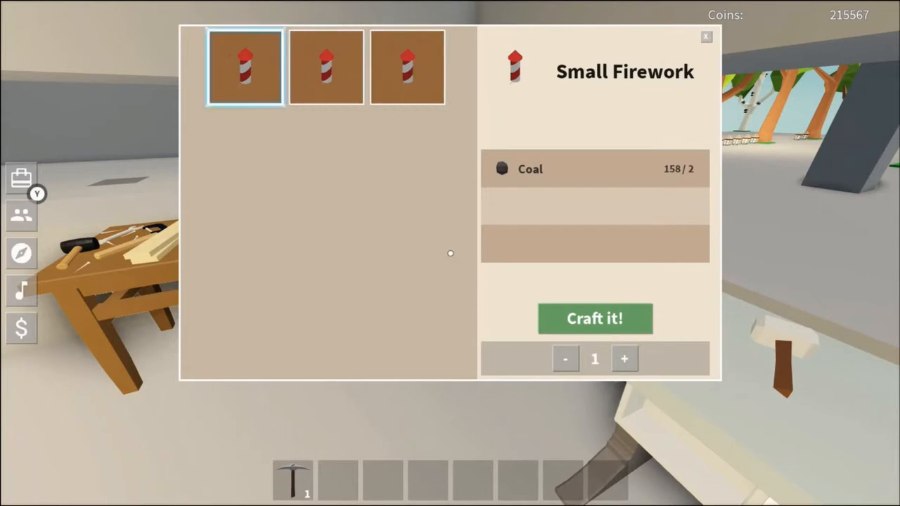
{"action": "left_click", "coordinate": [408, 67]}
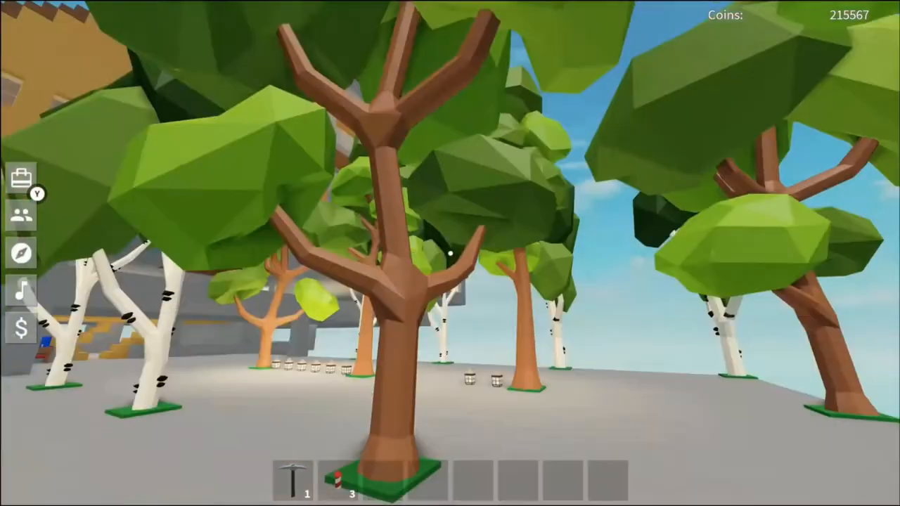
{"action": "mouse_move", "coordinate": [450, 253]}
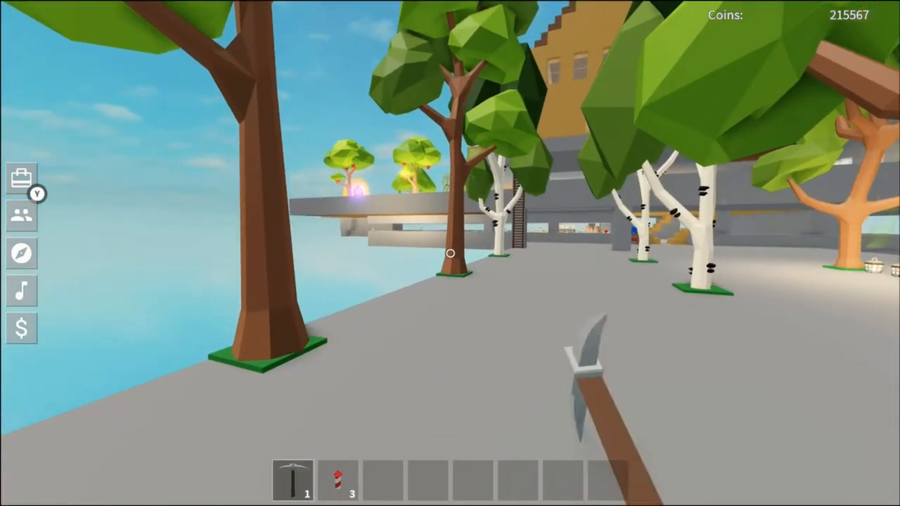
Launch the small fireworks among the trees.
{"action": "left_click", "coordinate": [337, 481]}
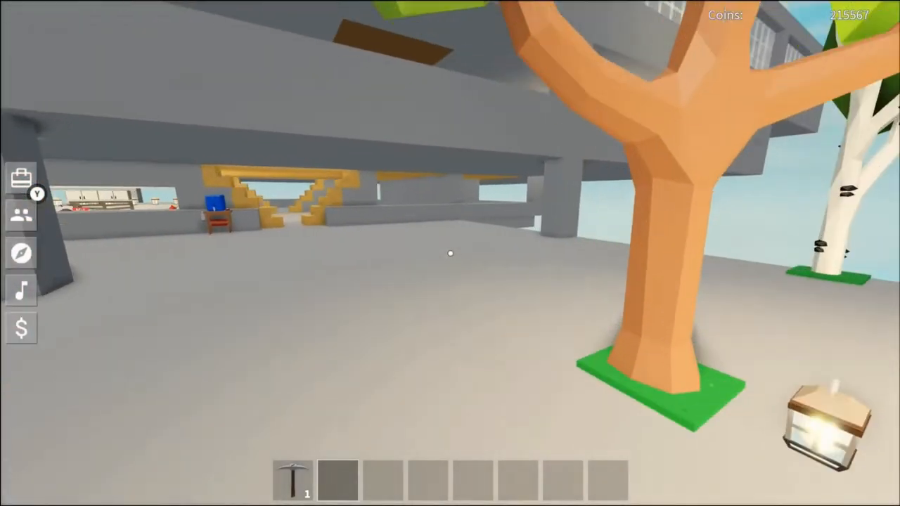
{"action": "mouse_move", "coordinate": [449, 253]}
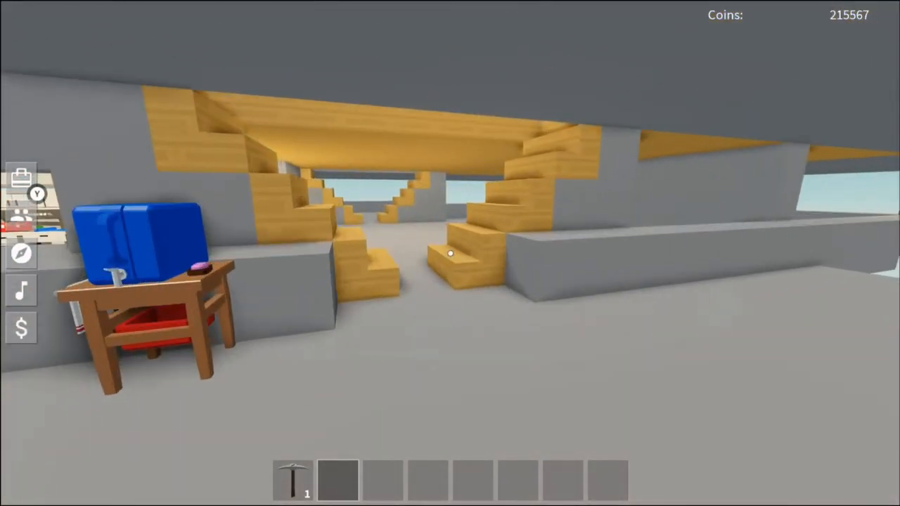
{"action": "mouse_move", "coordinate": [450, 253]}
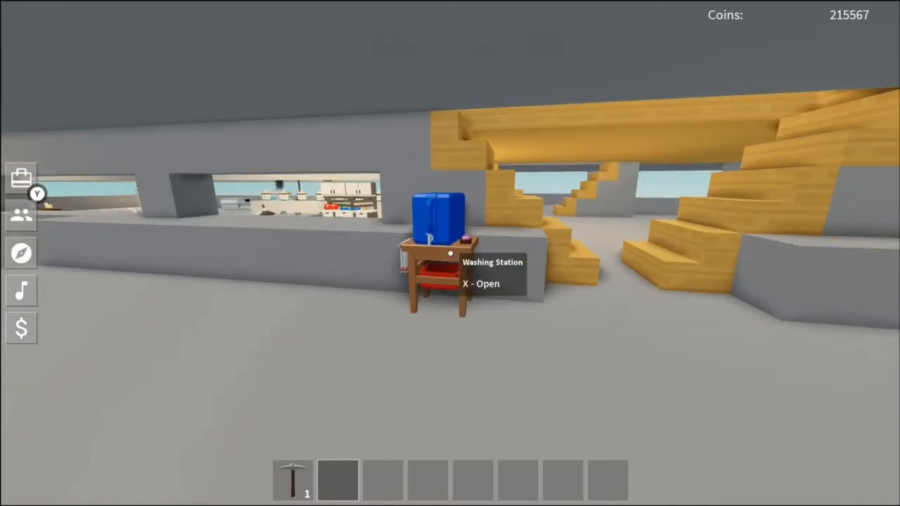
Check the washing station's carrot and onion press recipes, then close the window.
{"action": "key", "text": "x"}
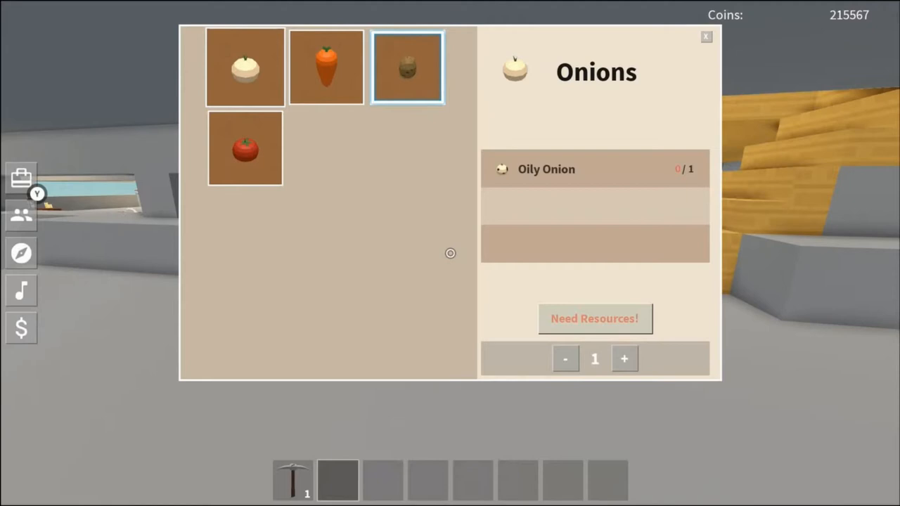
{"action": "left_click", "coordinate": [326, 68]}
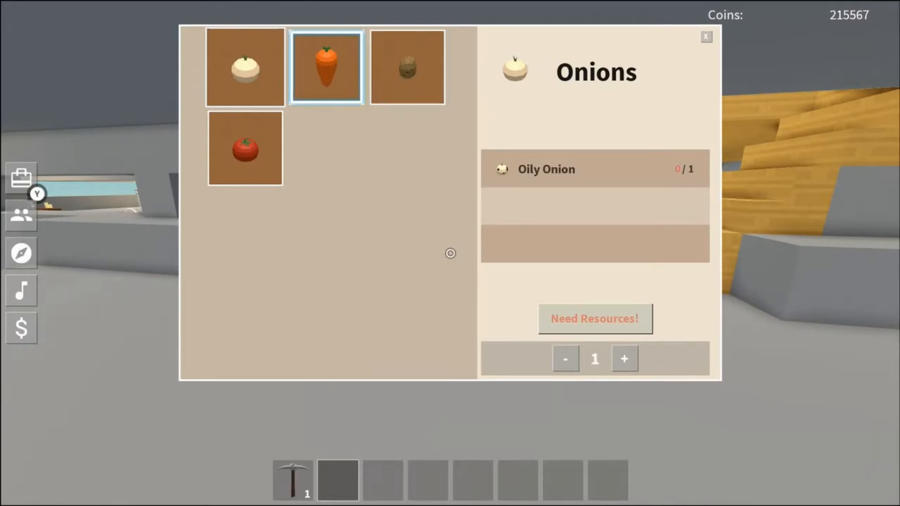
{"action": "left_click", "coordinate": [245, 68]}
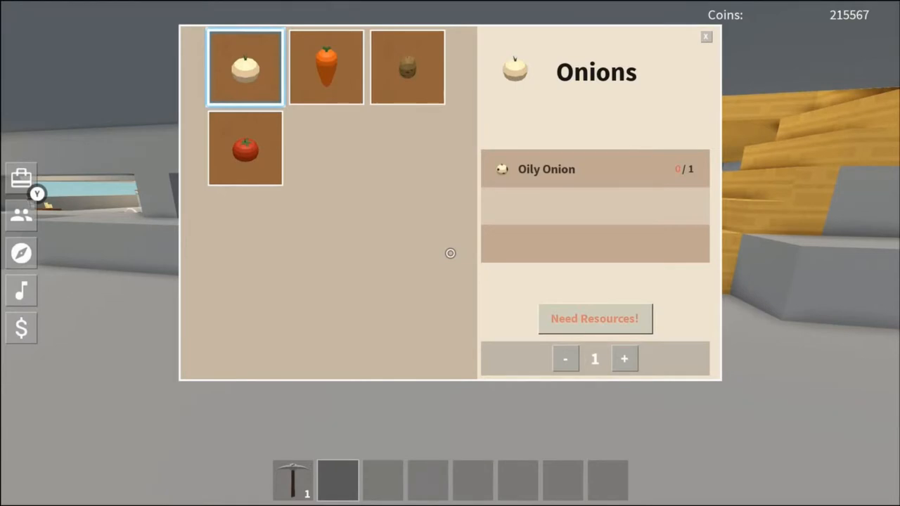
{"action": "left_click", "coordinate": [244, 148]}
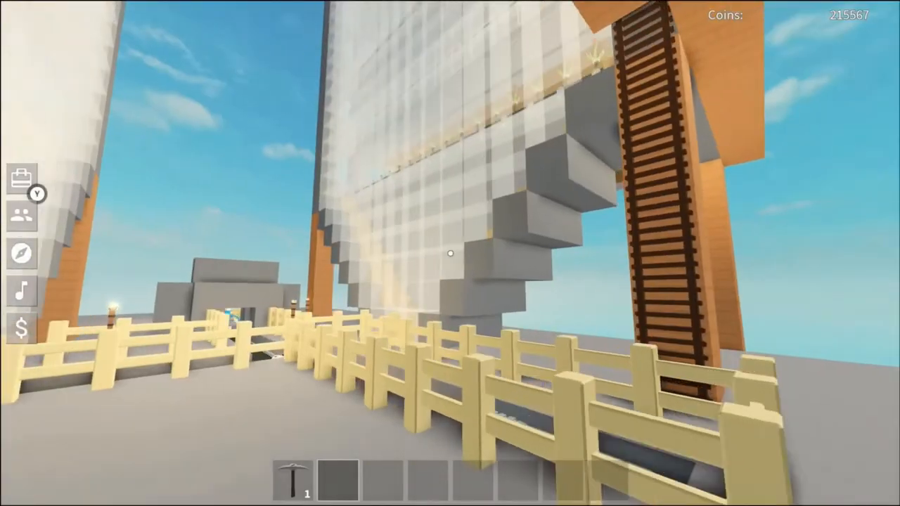
{"action": "mouse_move", "coordinate": [450, 253]}
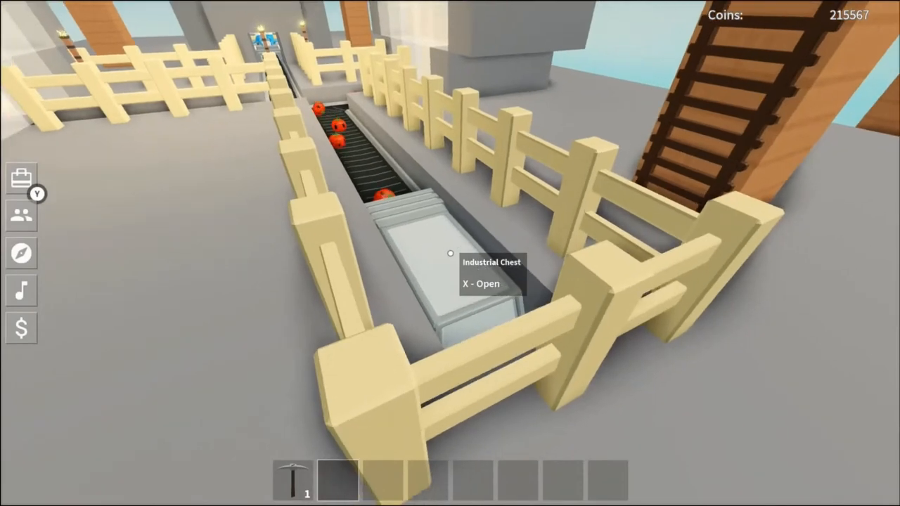
Collect twelve Oily Tomatoes from the industrial chest.
{"action": "key", "text": "x"}
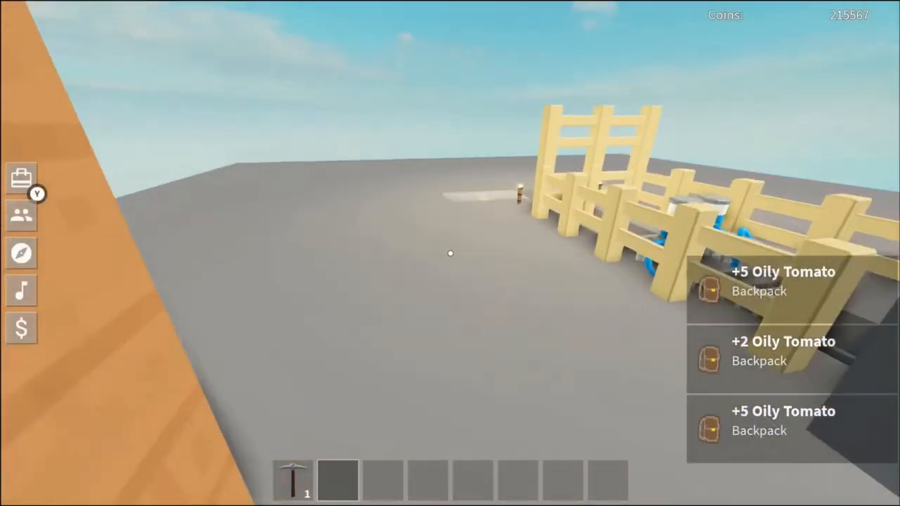
{"action": "mouse_move", "coordinate": [450, 253]}
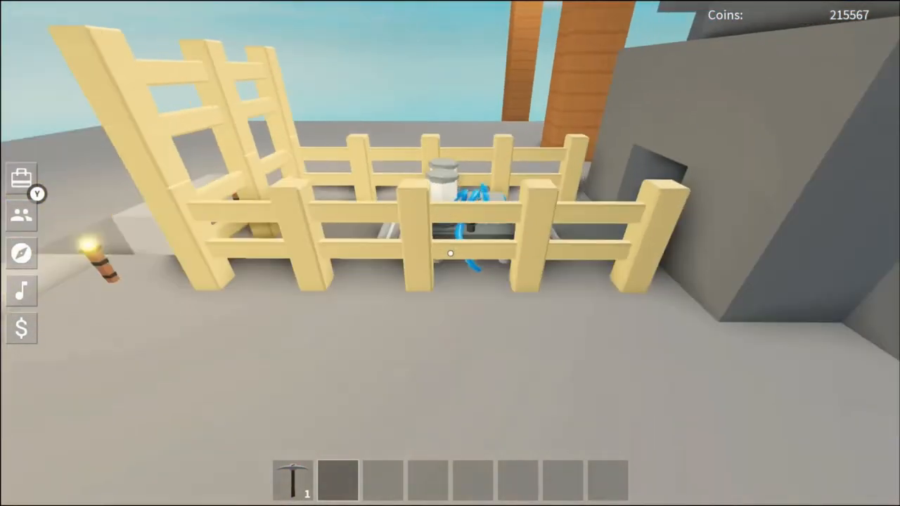
{"action": "mouse_move", "coordinate": [450, 253]}
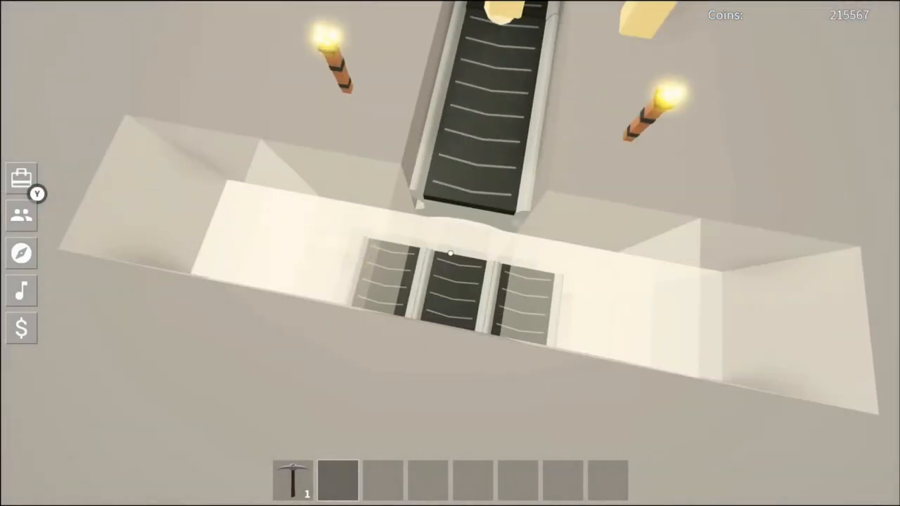
{"action": "mouse_move", "coordinate": [450, 253]}
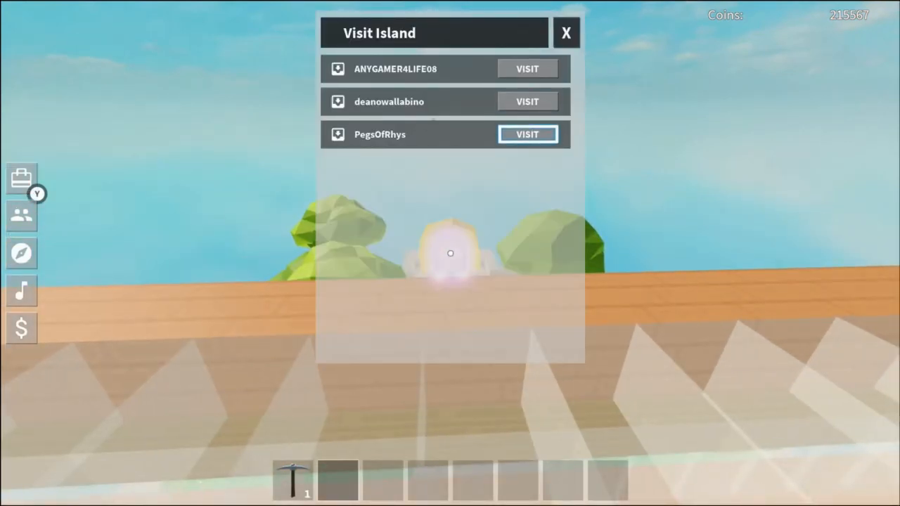
Visit another player's island from the island list.
{"action": "left_click", "coordinate": [527, 135]}
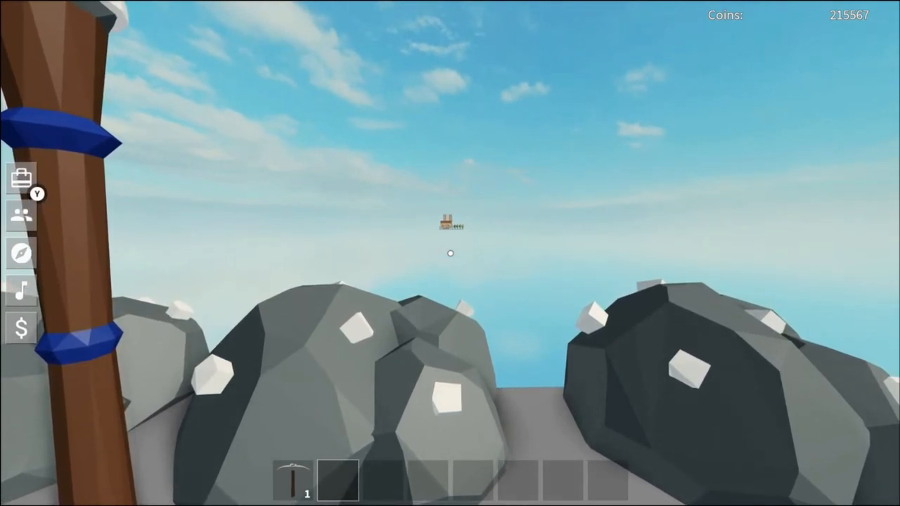
{"action": "mouse_move", "coordinate": [449, 253]}
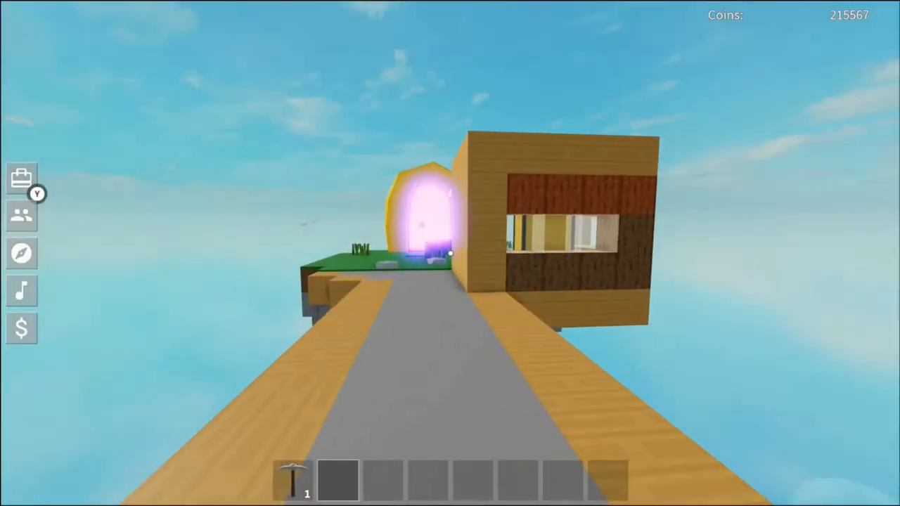
{"action": "mouse_move", "coordinate": [450, 253]}
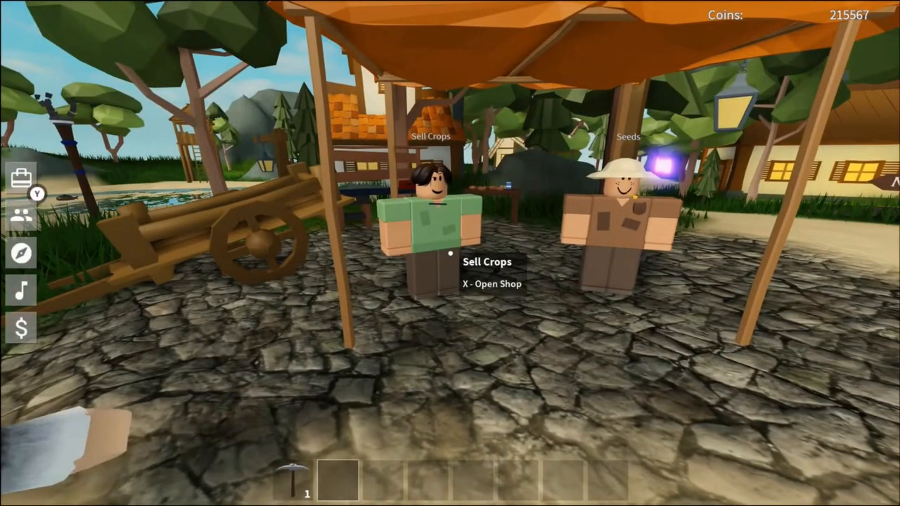
Sell all 122 onions for 3660 coins at Sell Crops, raising the wallet to 219227.
{"action": "key", "text": "x"}
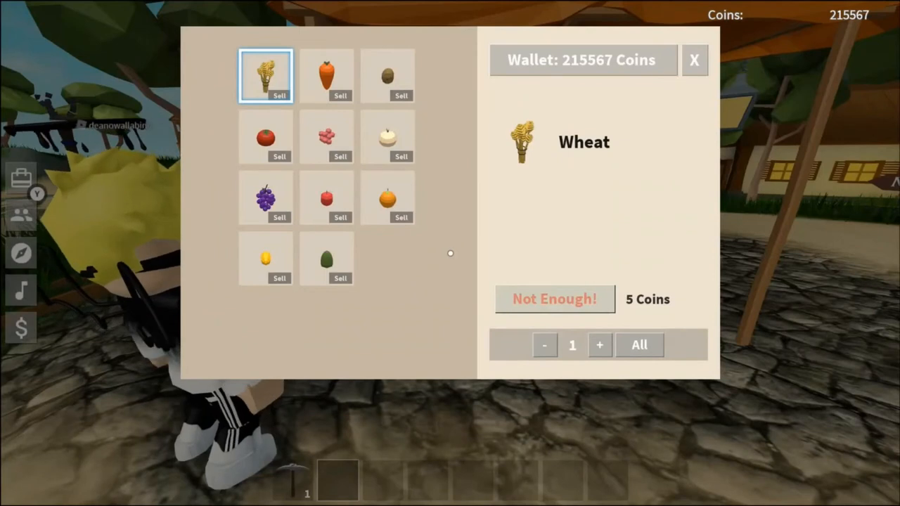
{"action": "left_click", "coordinate": [387, 135]}
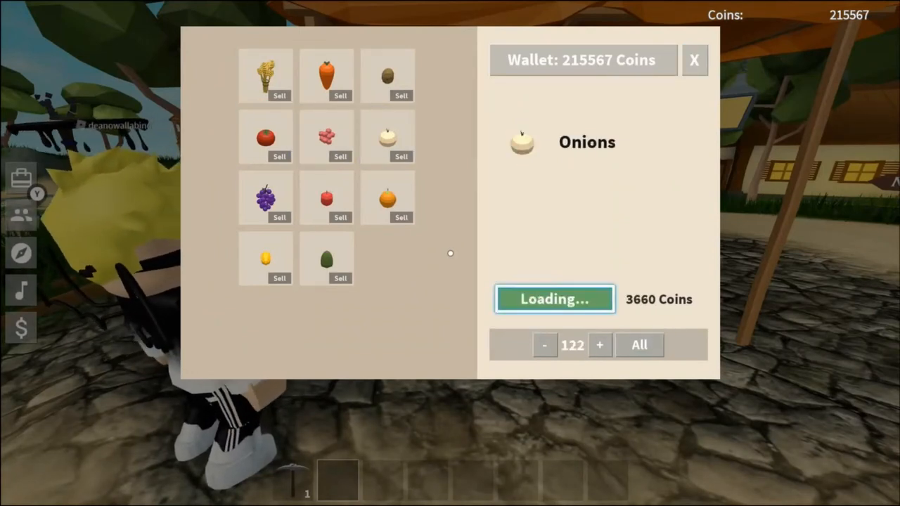
{"action": "left_click", "coordinate": [554, 298]}
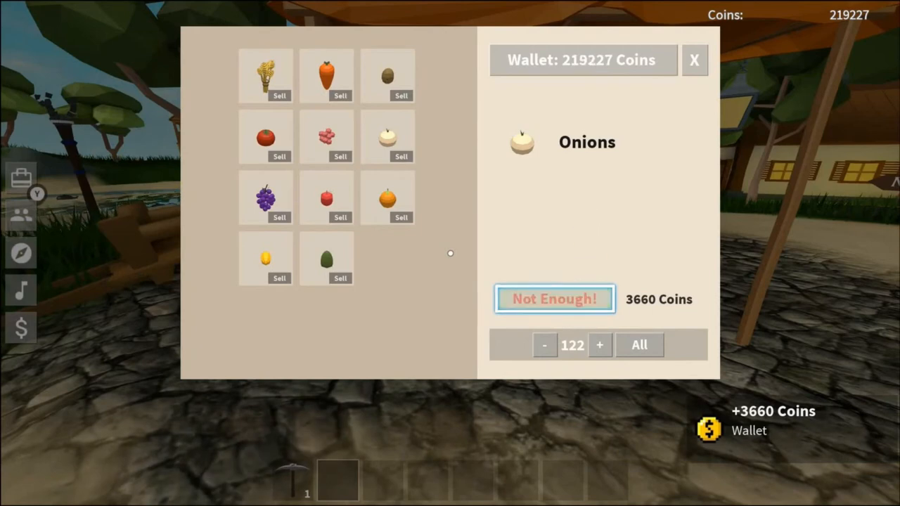
{"action": "left_click", "coordinate": [694, 59]}
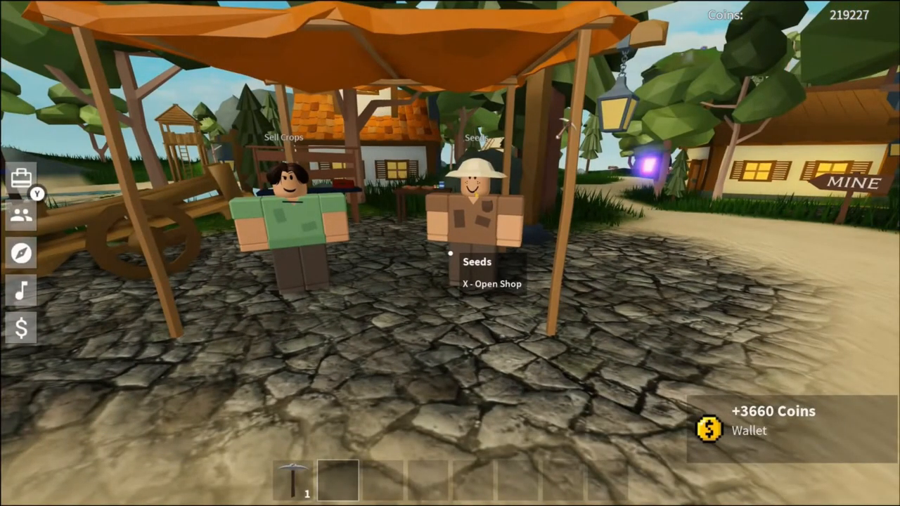
Peek at the Seeds merchant's shop and close it.
{"action": "key", "text": "x"}
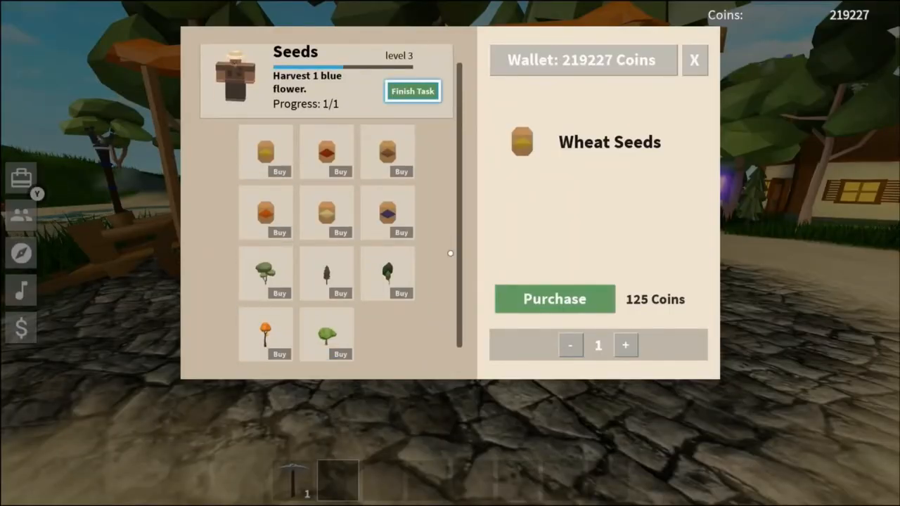
{"action": "left_click", "coordinate": [694, 59]}
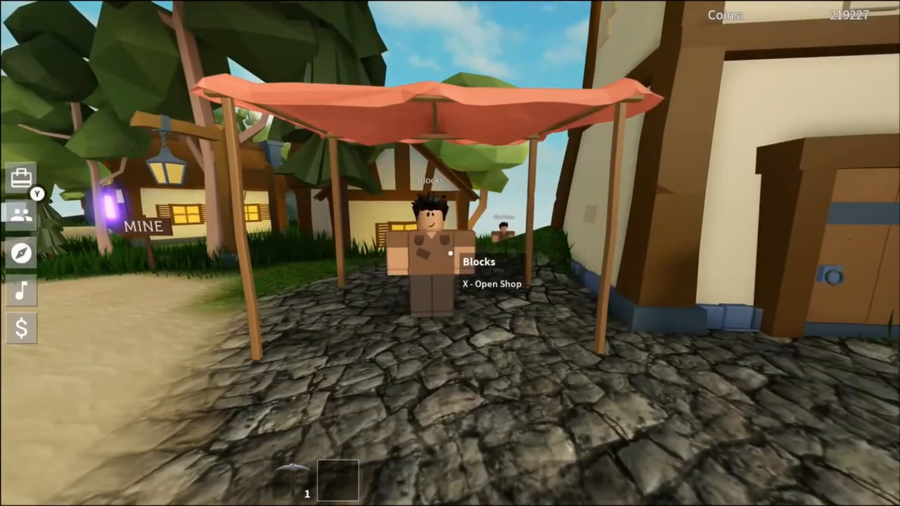
Look through the Blocks merchant's stone and building block listings without buying, then close the shop.
{"action": "key", "text": "x"}
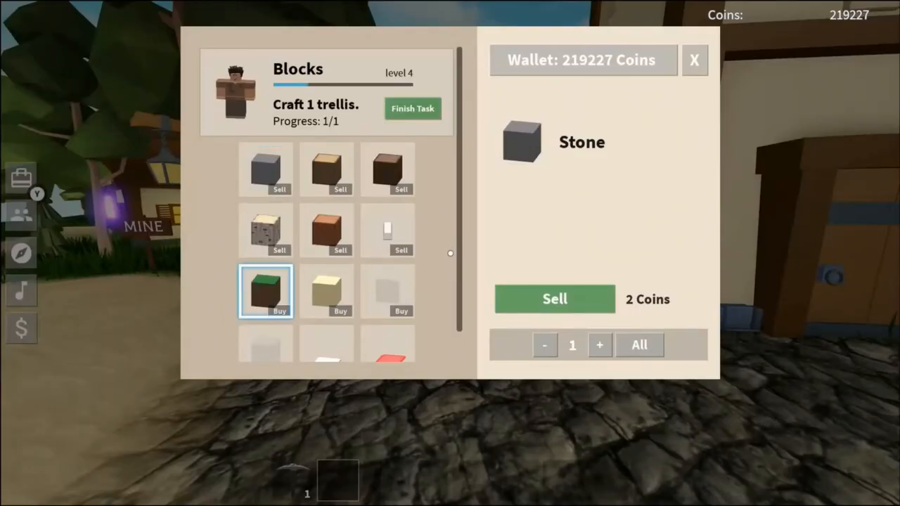
{"action": "left_click", "coordinate": [388, 291]}
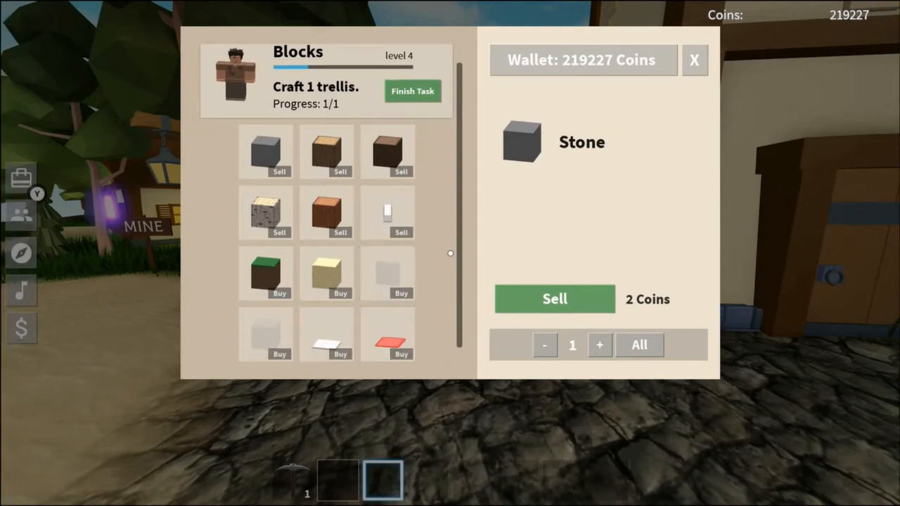
{"action": "left_click", "coordinate": [388, 273]}
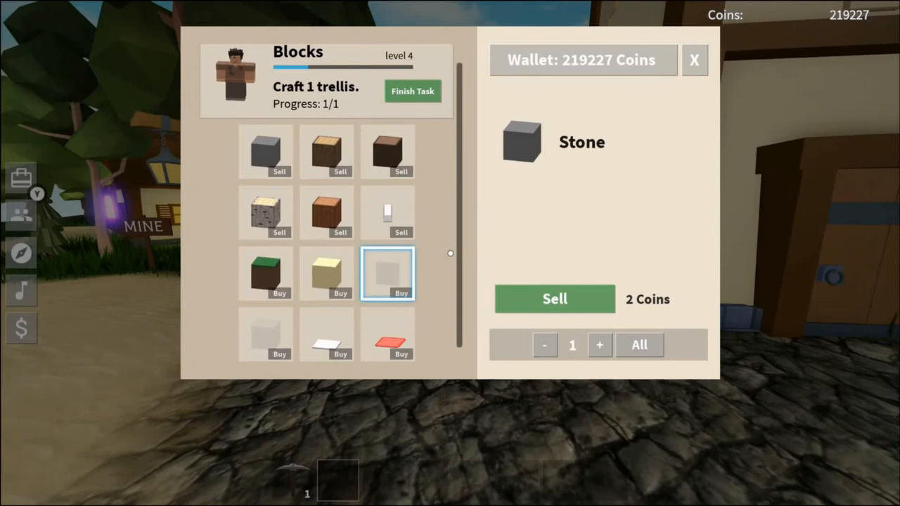
{"action": "left_click", "coordinate": [266, 214]}
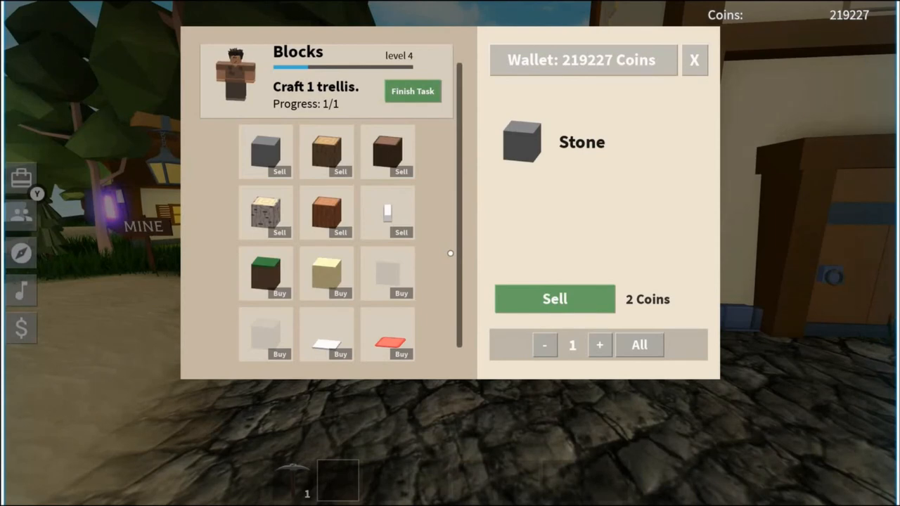
{"action": "left_click", "coordinate": [695, 59]}
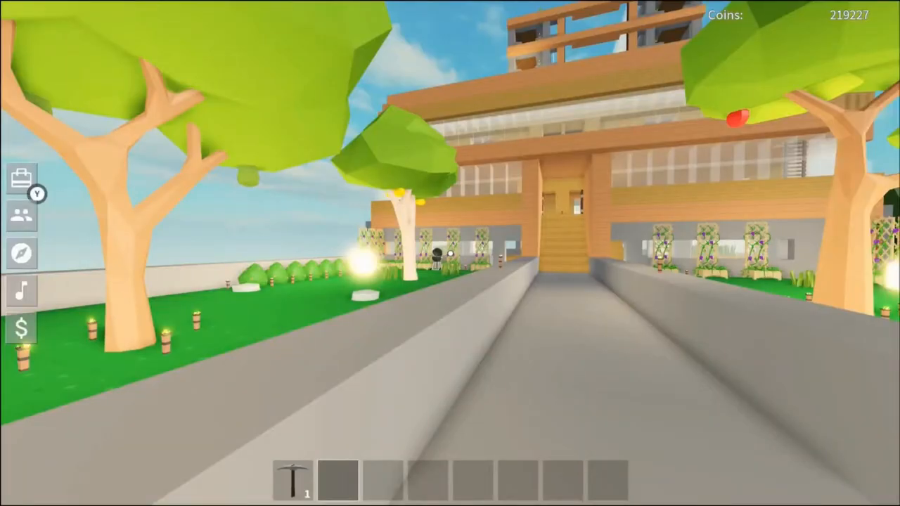
{"action": "mouse_move", "coordinate": [449, 253]}
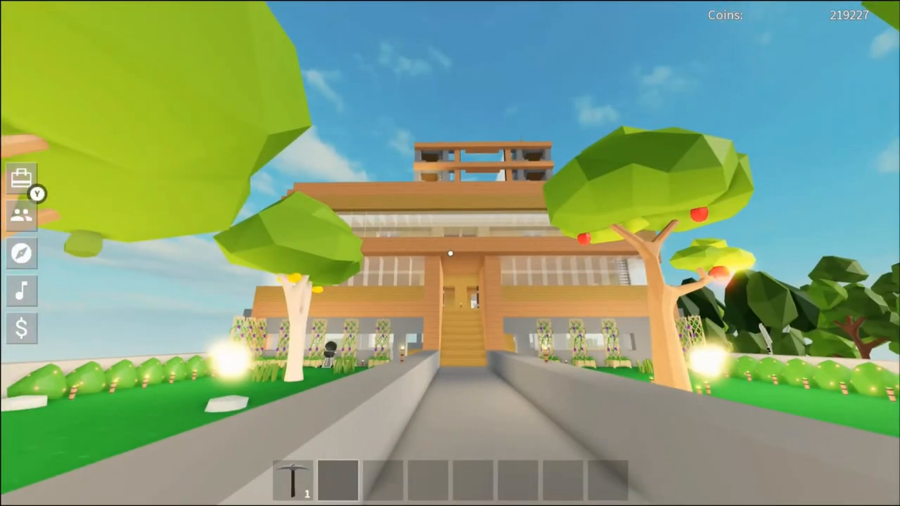